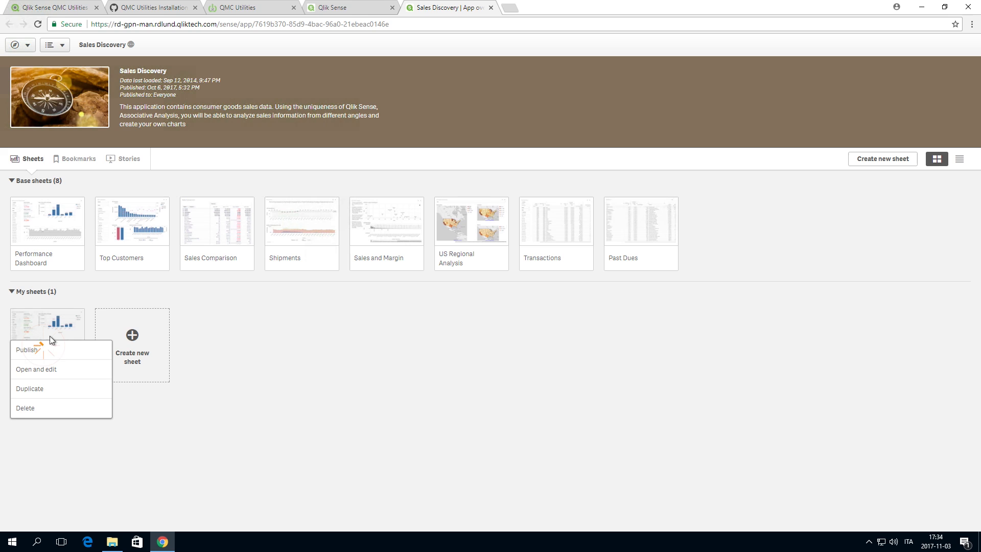
- Publish the personal Dashboard sheet to the Sales Discovery community
left_click(25, 349)
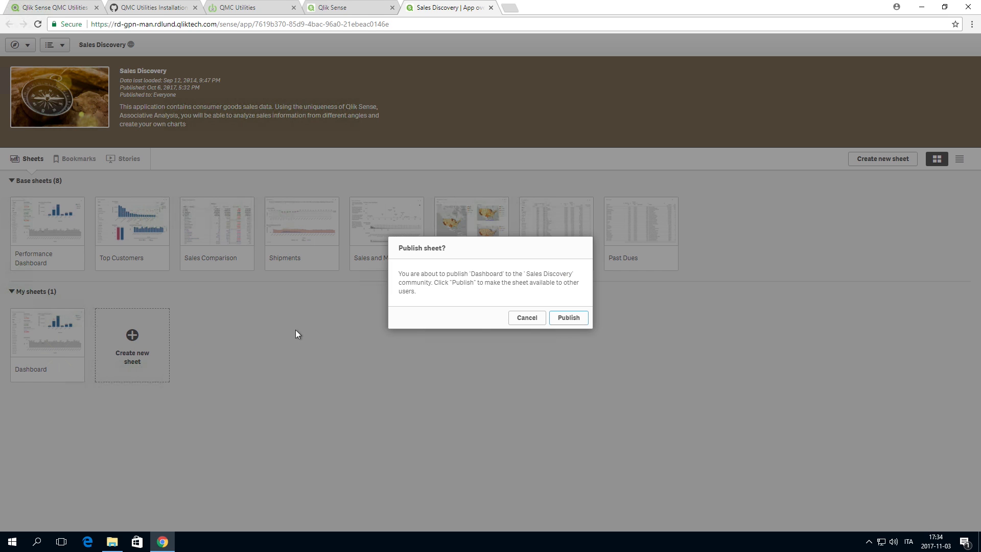
left_click(567, 317)
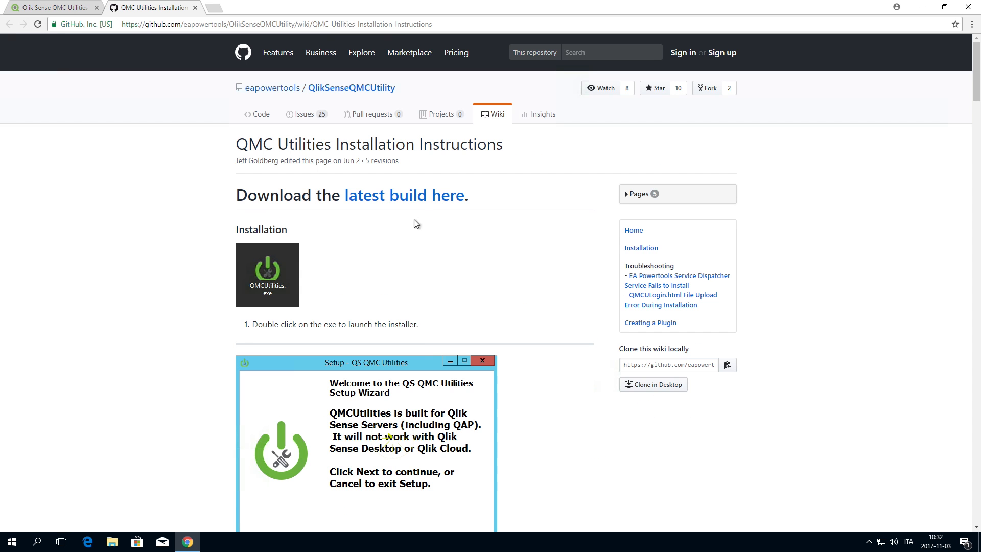
- Download the latest QMC Utilities build from the installation wiki and run QMCUtilities.exe
left_click(403, 195)
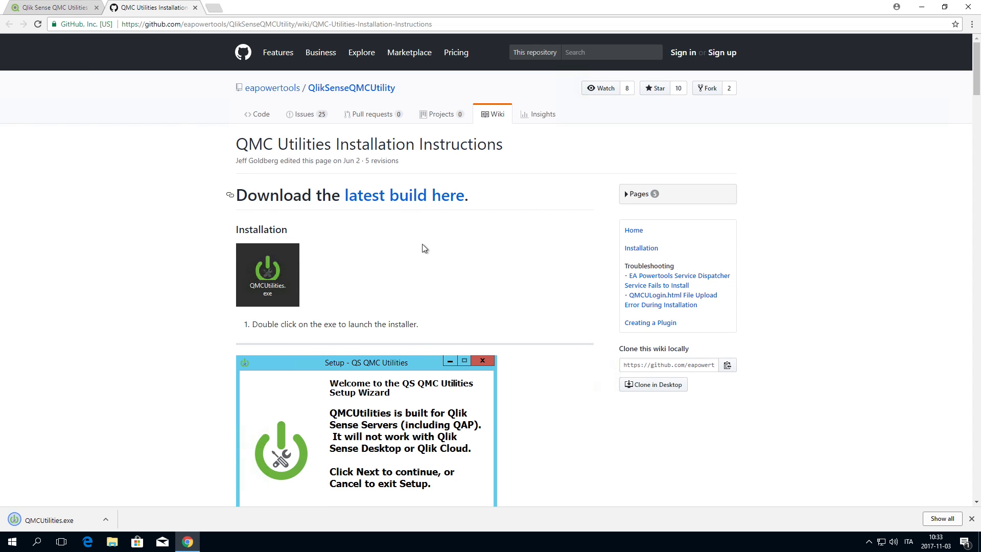
scroll("down", 3)
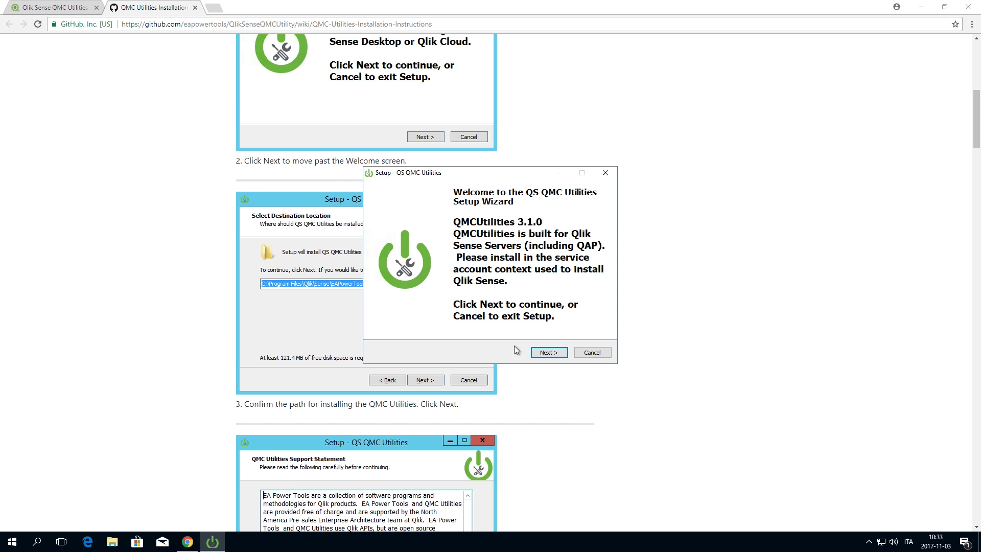
- Install QMC Utilities 3.1.0 with default port and hostname and create the EA Powertools Service Dispatcher
left_click(546, 352)
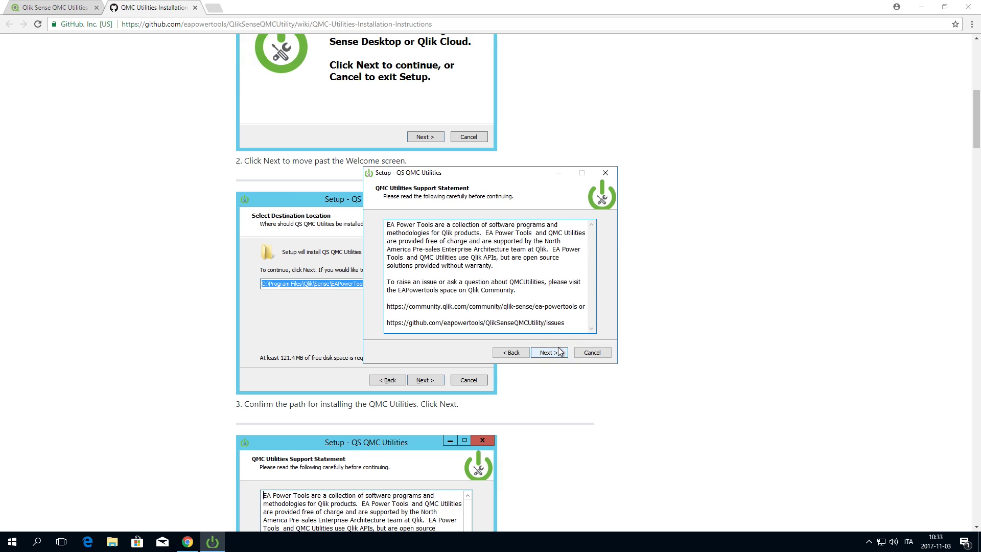
left_click(549, 352)
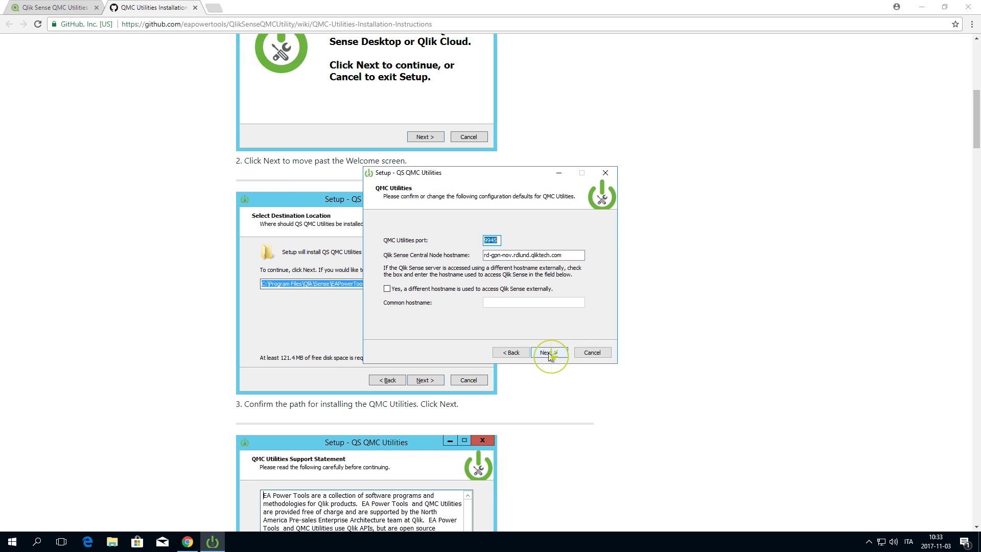
left_click(546, 352)
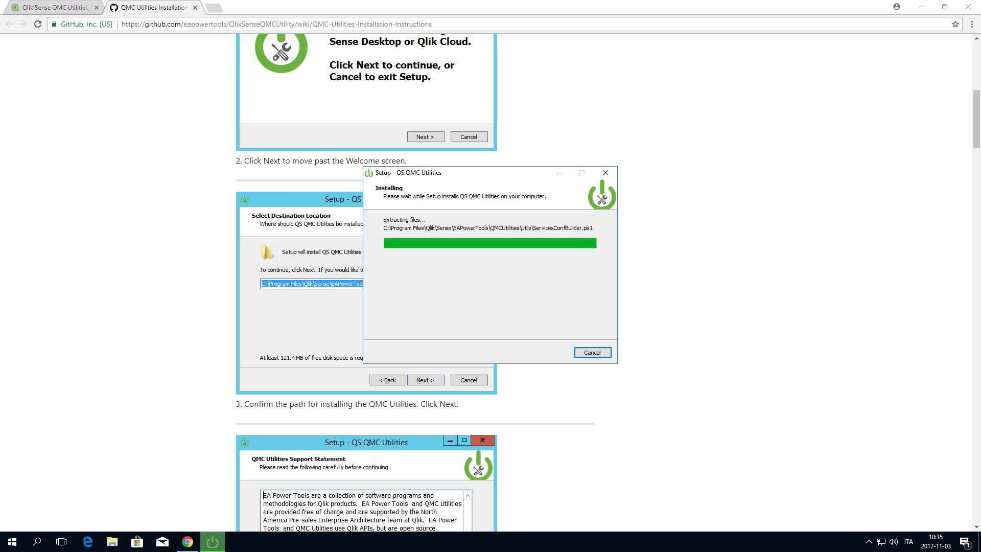
left_click(549, 351)
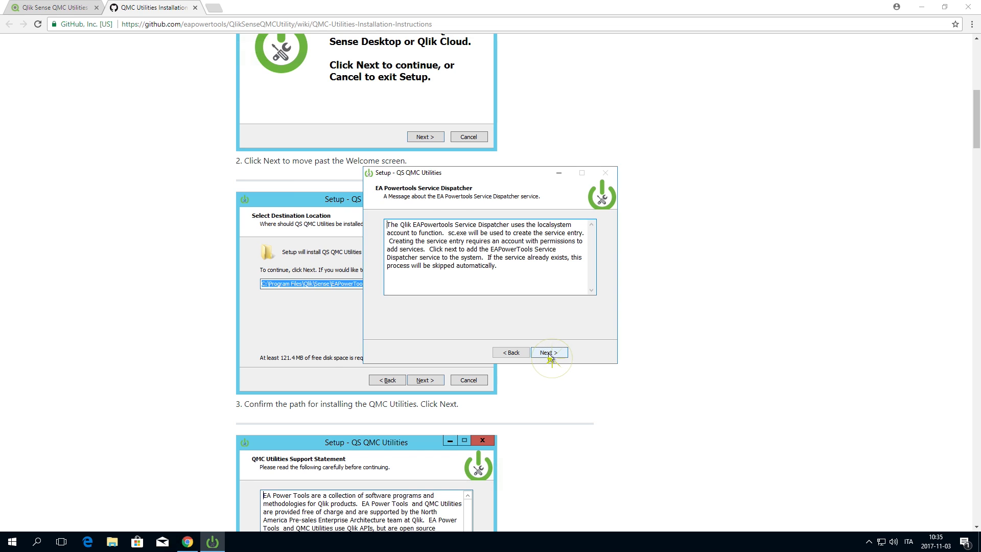
left_click(548, 352)
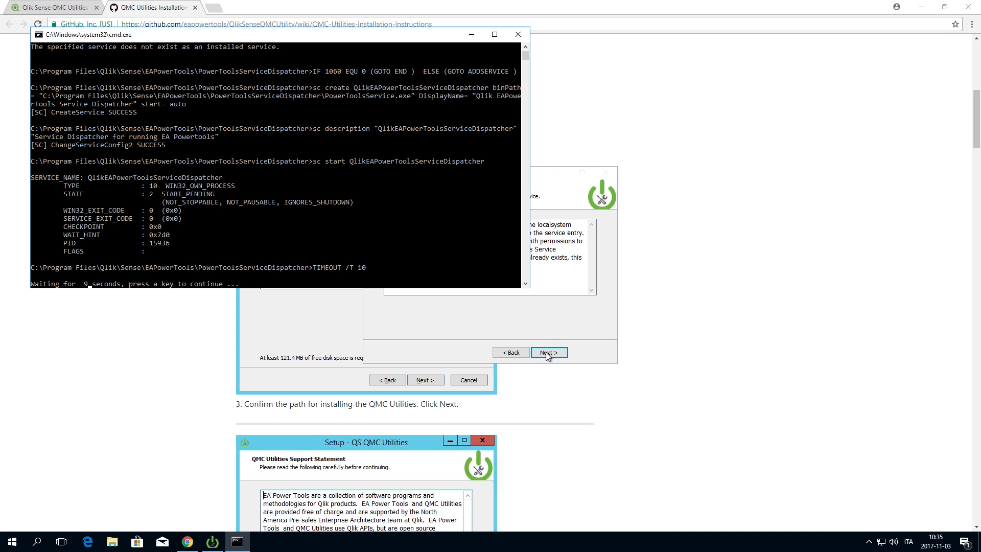
mouse_move(391, 283)
type("services")
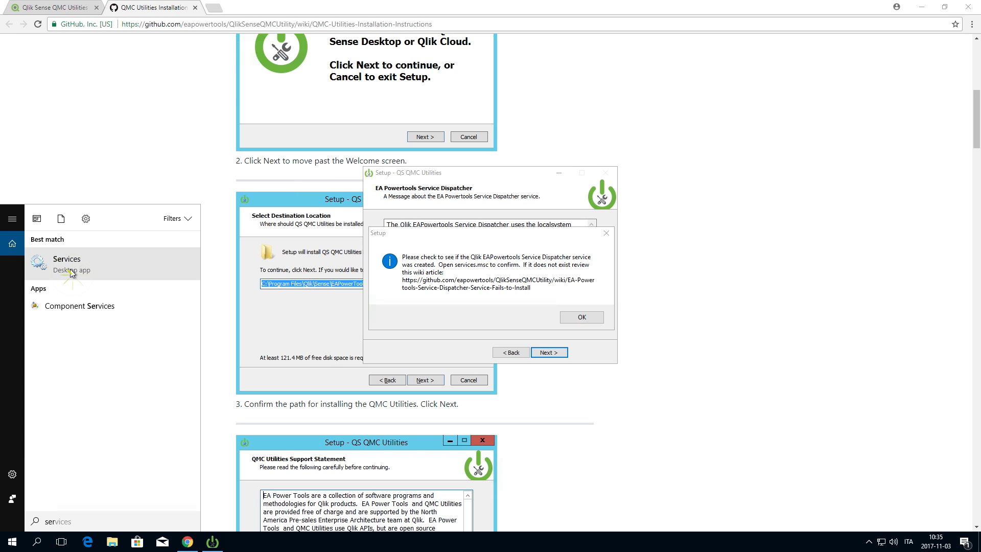
- Check the EAPowerTools Service Dispatcher in Services and run 'net start QlikEAPowerToolsServiceDispatcher'
left_click(67, 262)
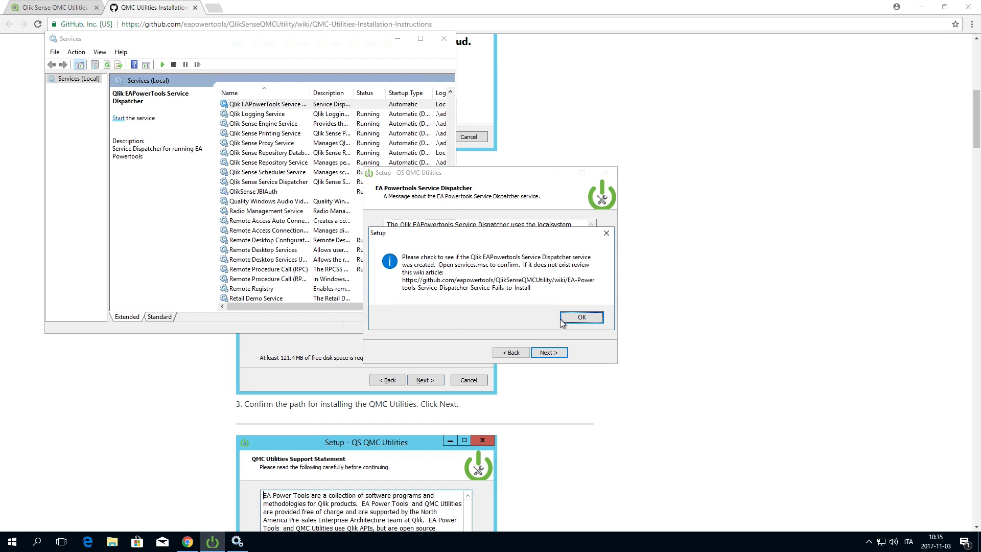
left_click(580, 317)
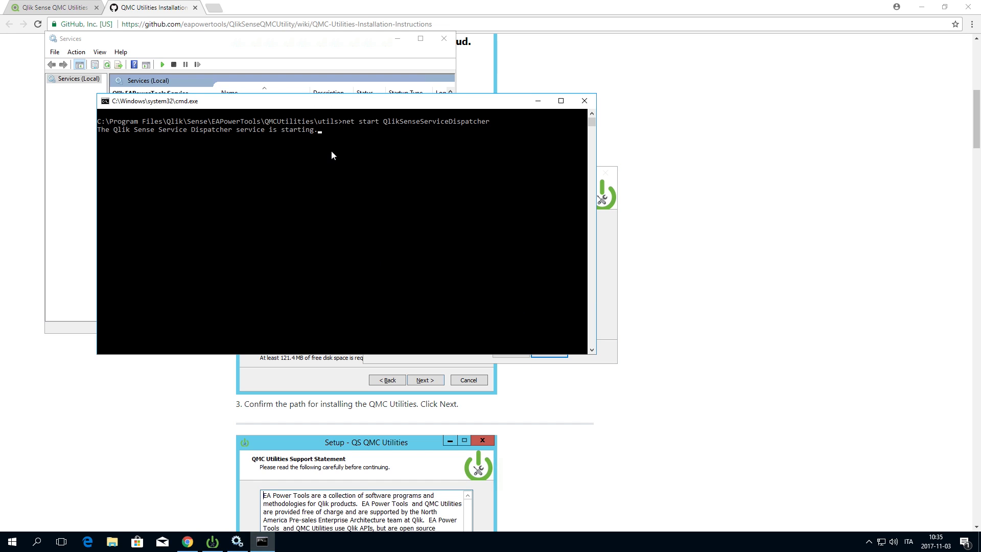
type("net start QlikEAPowerToolsServiceDispatcher")
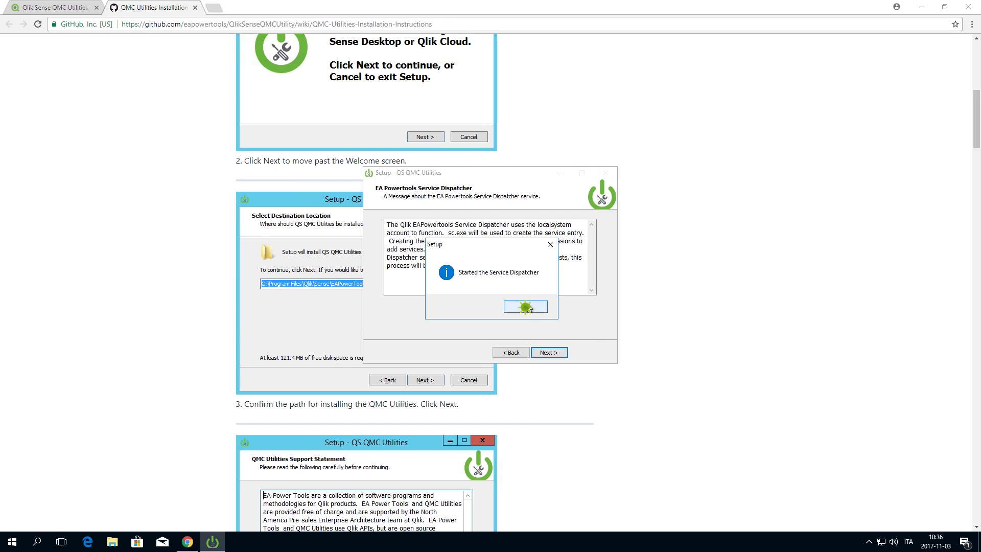
- Acknowledge the dispatcher-started and certificate notices, finishing the installation at the guide's last step
left_click(525, 306)
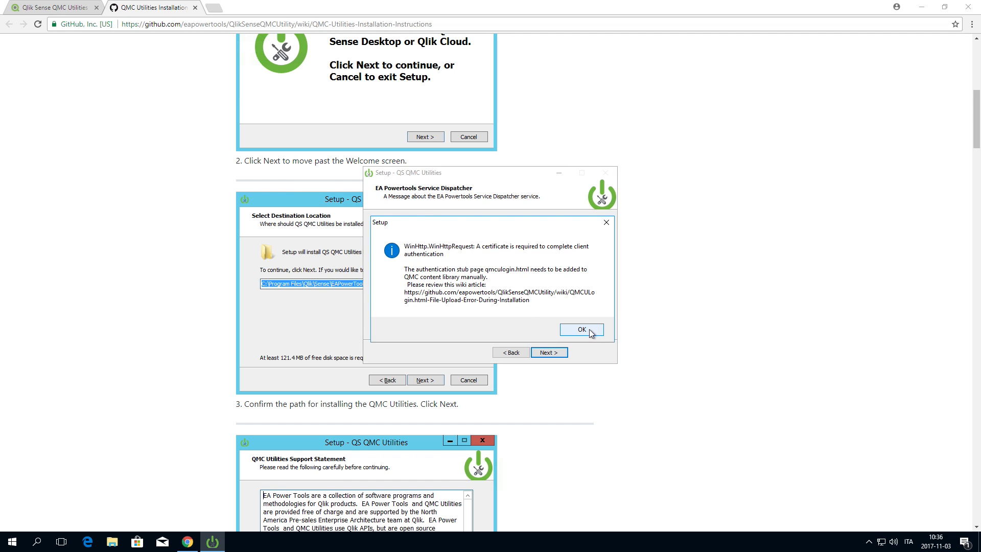
left_click(580, 329)
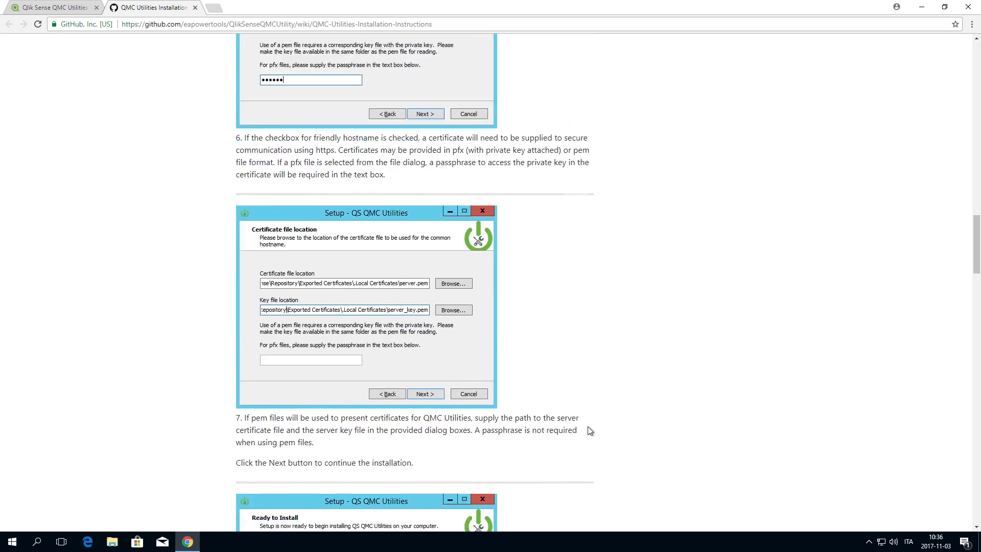
scroll("down", 3)
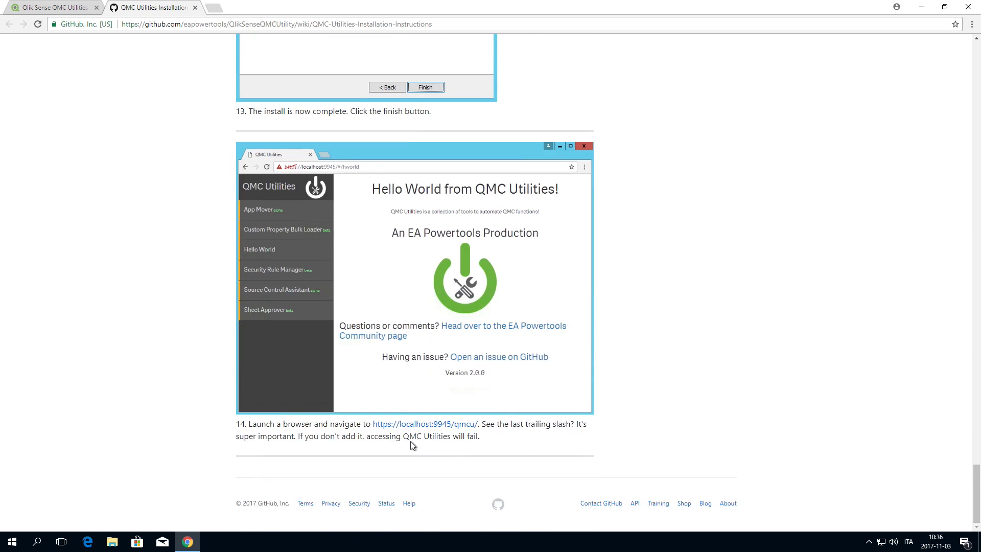
- Proceed past Chrome's certificate warning to localhost:9945/qmcu and reach the App Object Approver
left_click(424, 423)
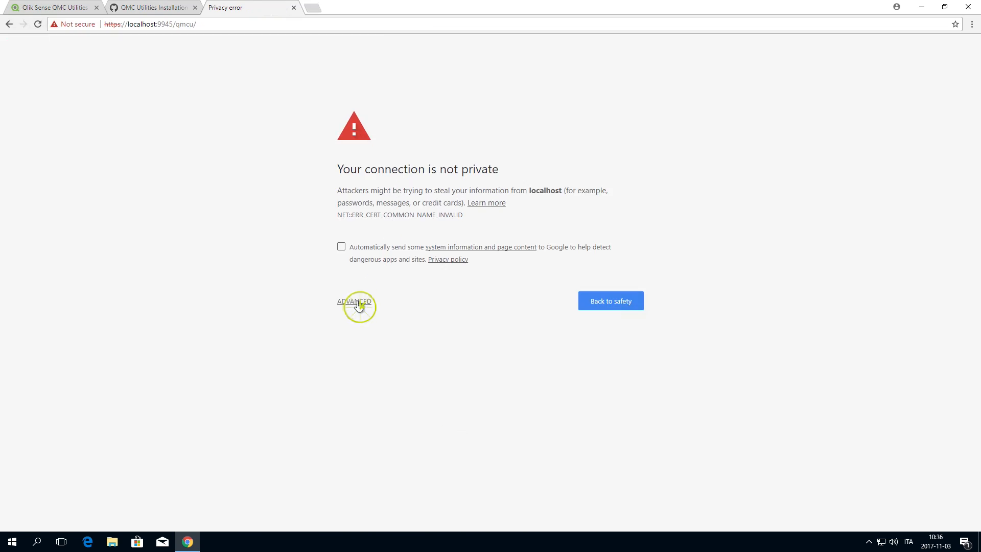
left_click(354, 301)
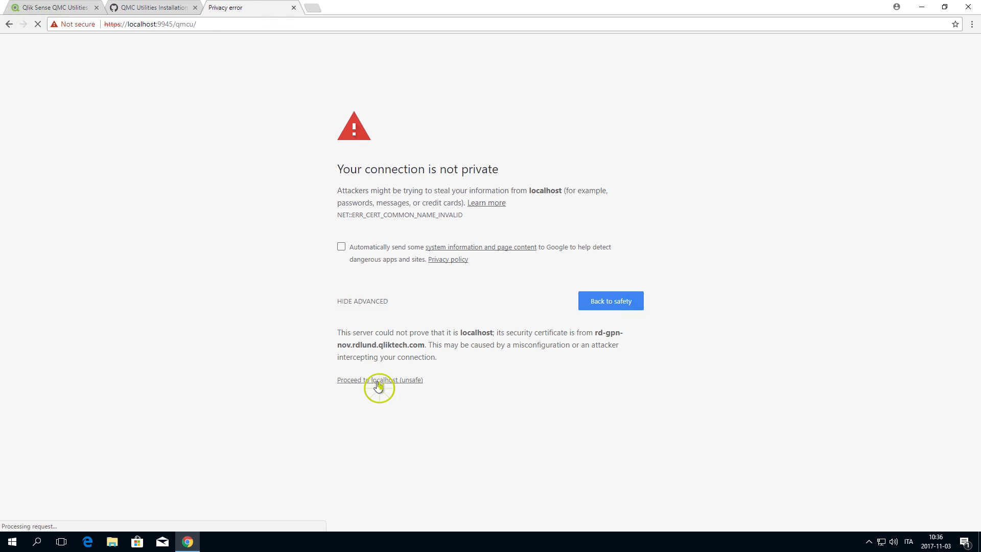
left_click(380, 380)
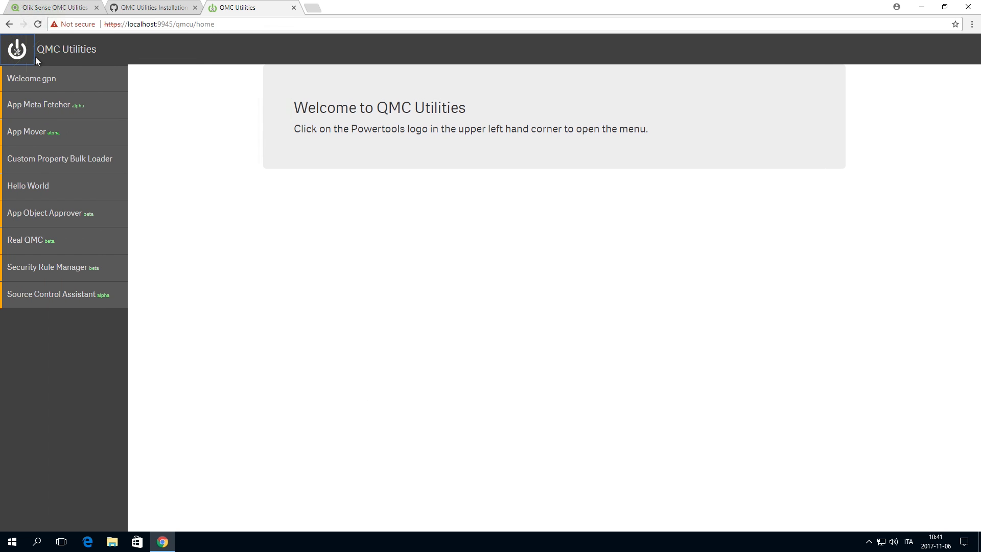
left_click(44, 212)
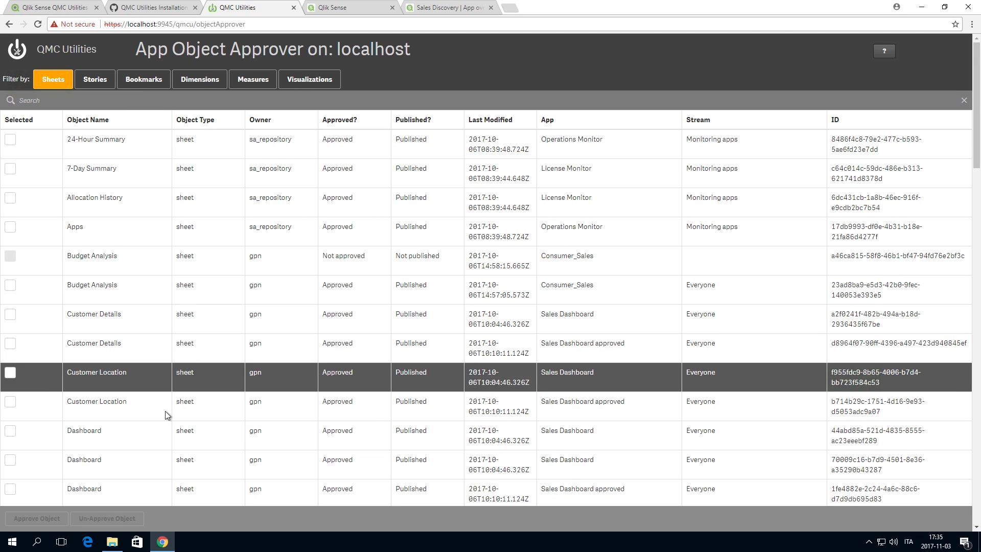
- Select and approve the not-approved Sales Discovery Dashboard sheet in App Object Approver
scroll("down", 3)
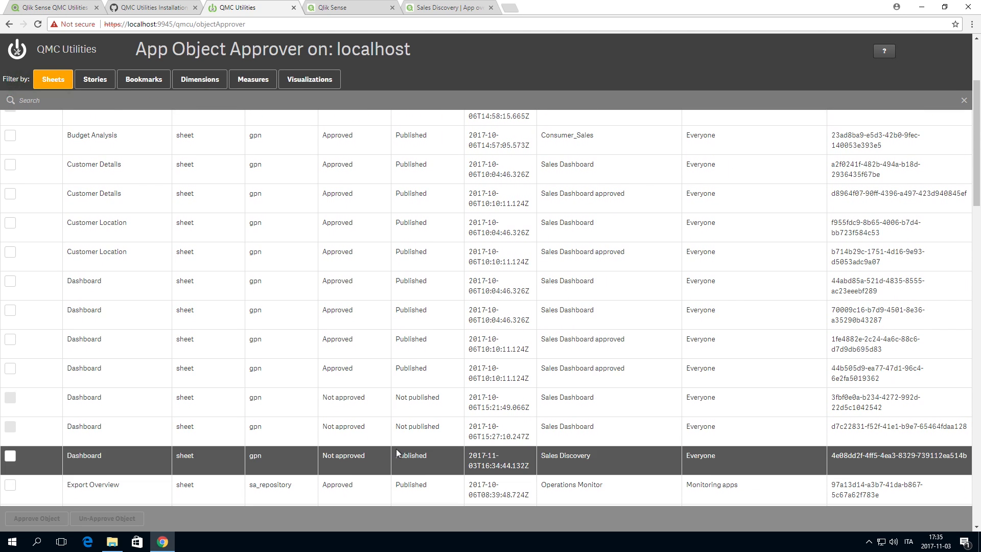
left_click(10, 455)
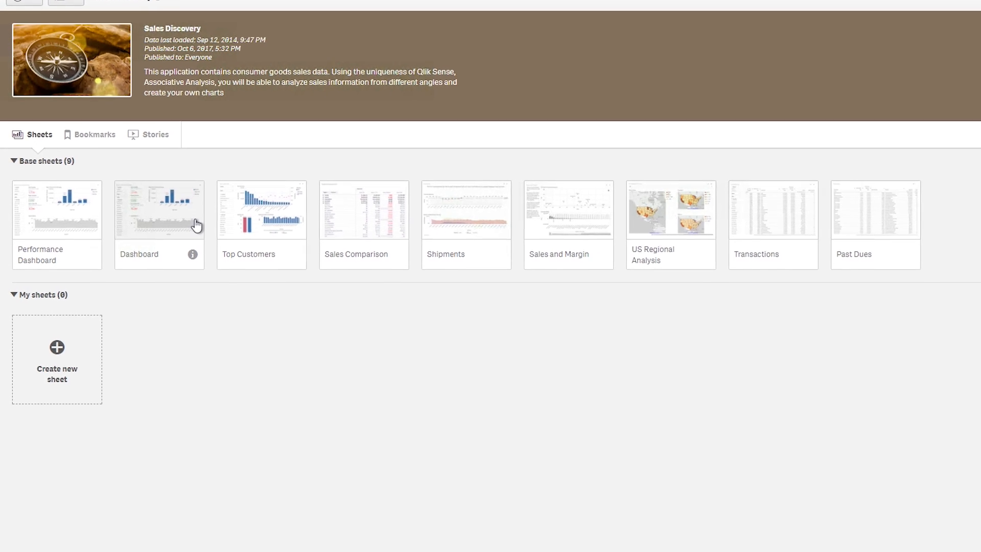
- Review the Sales Discovery base sheets, where Dashboard now appears among the nine
scroll("down", 3)
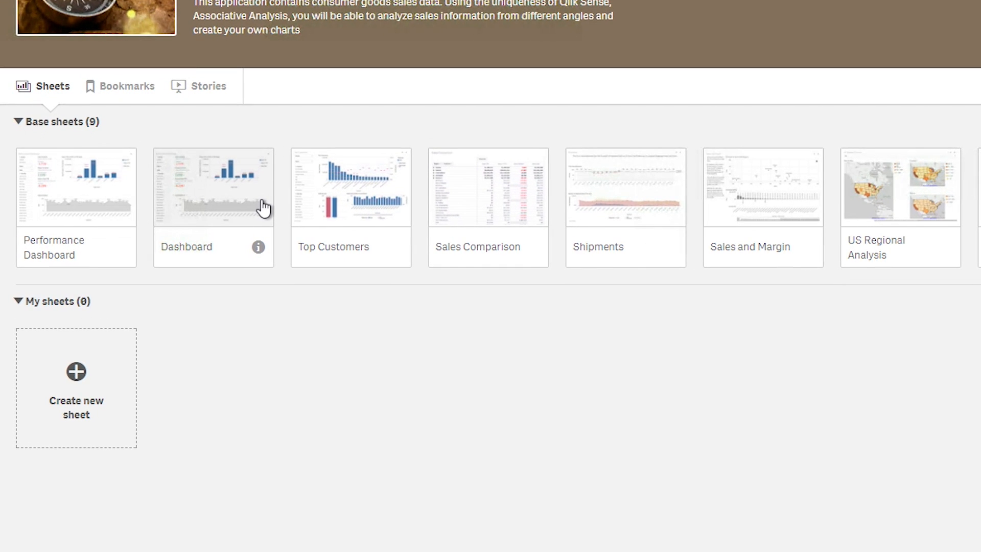